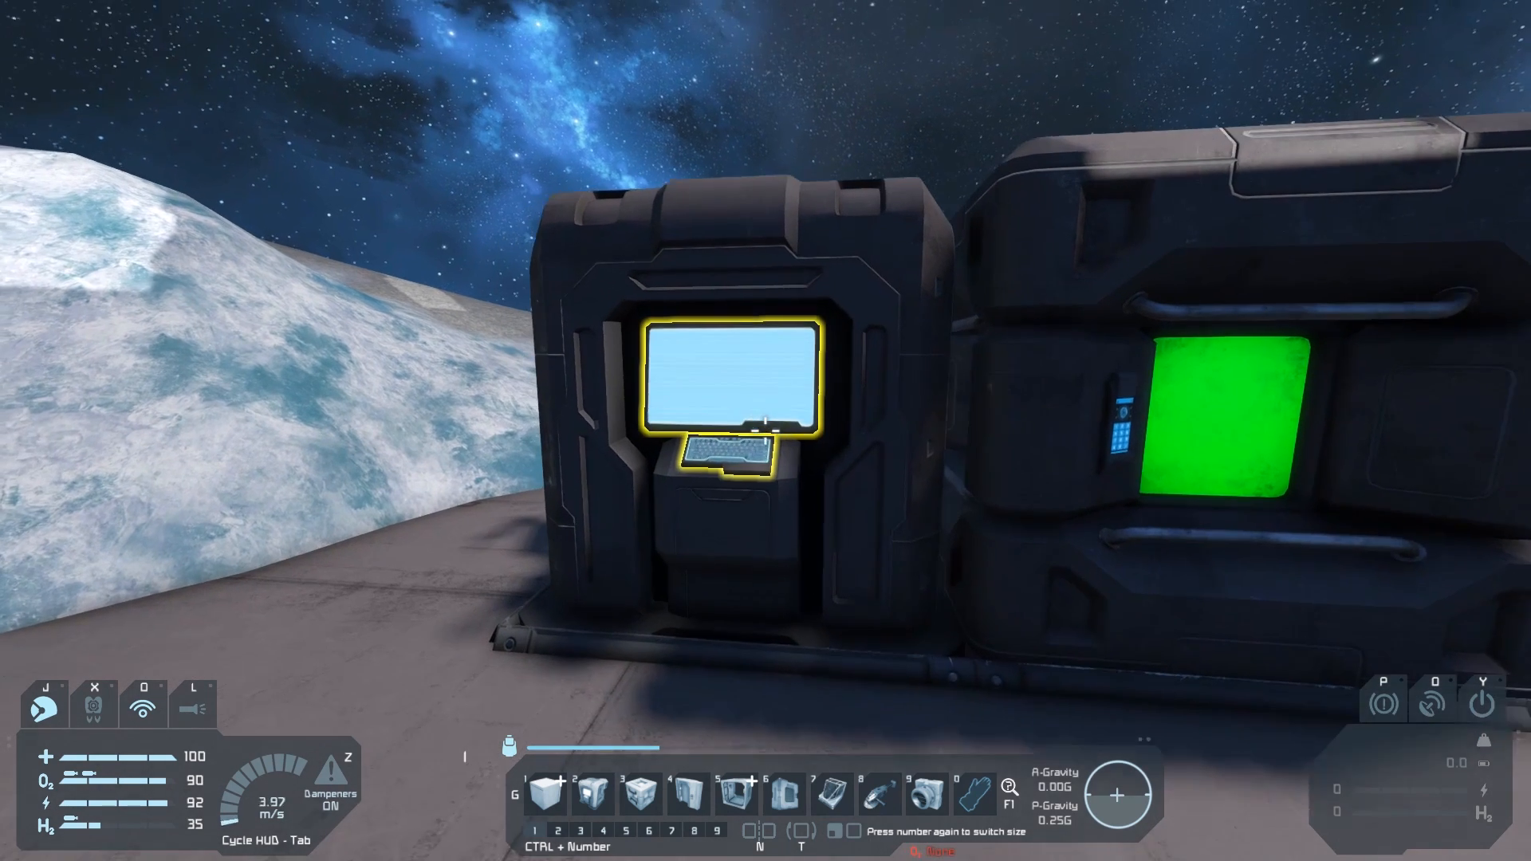
- Open the base terminal and select the programmable block to show its default script
{"action": "left_click", "coordinate": [732, 381]}
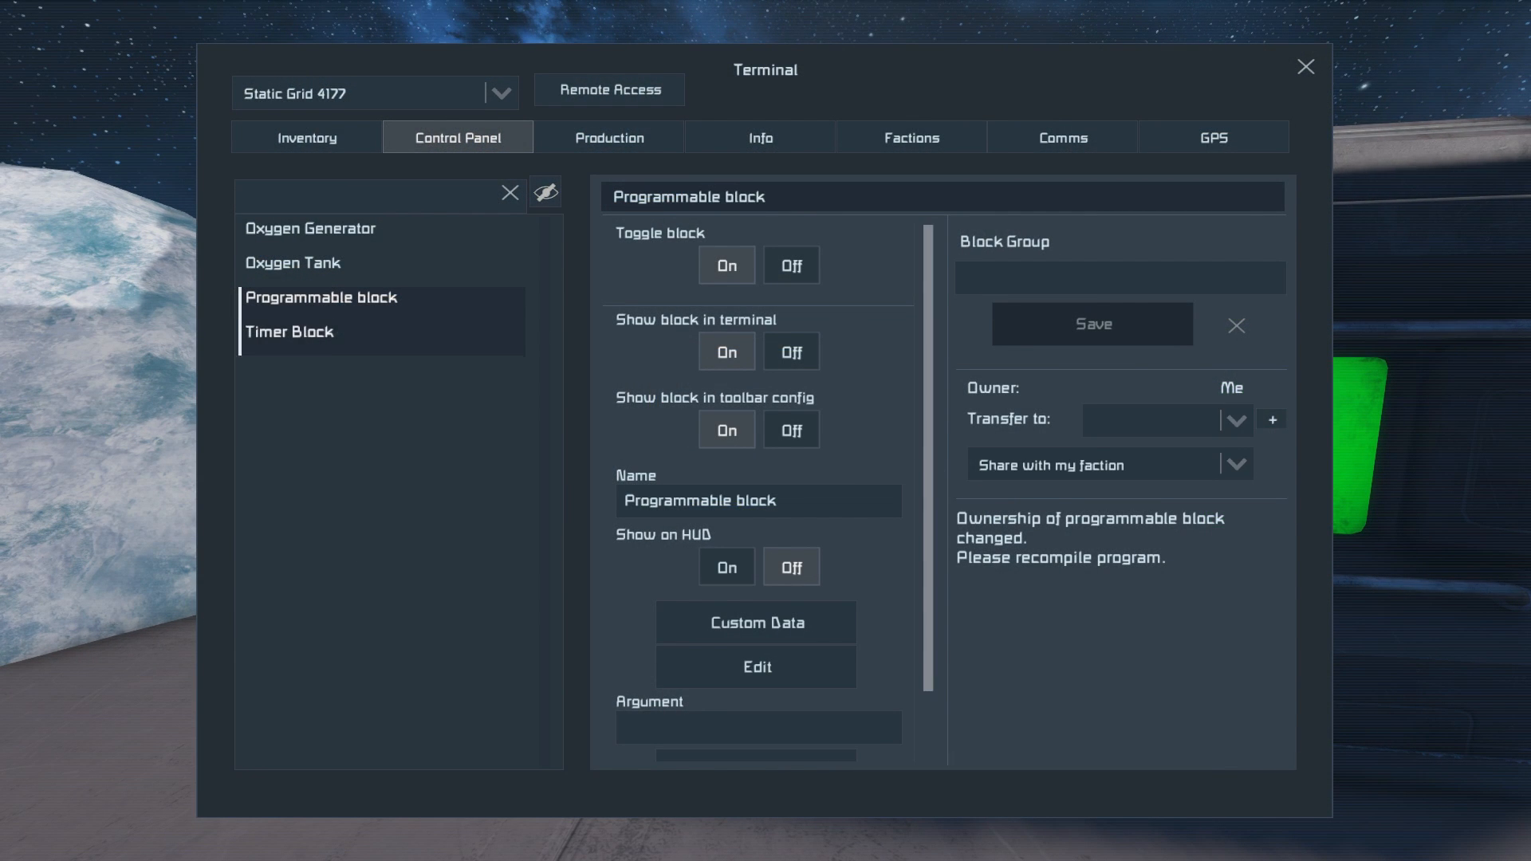
{"action": "left_click", "coordinate": [310, 229]}
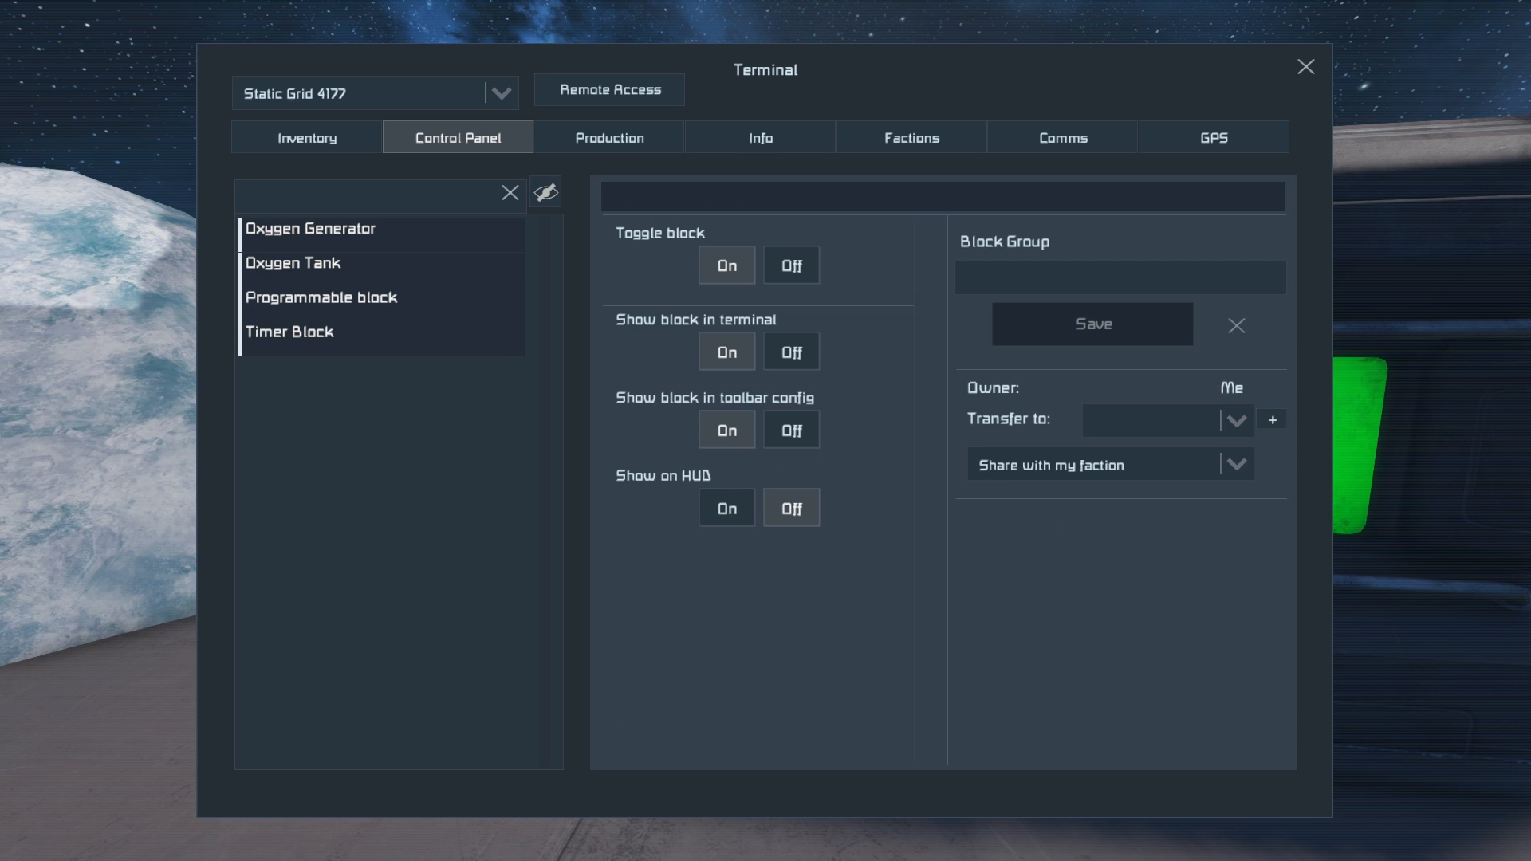
{"action": "left_click", "coordinate": [320, 298]}
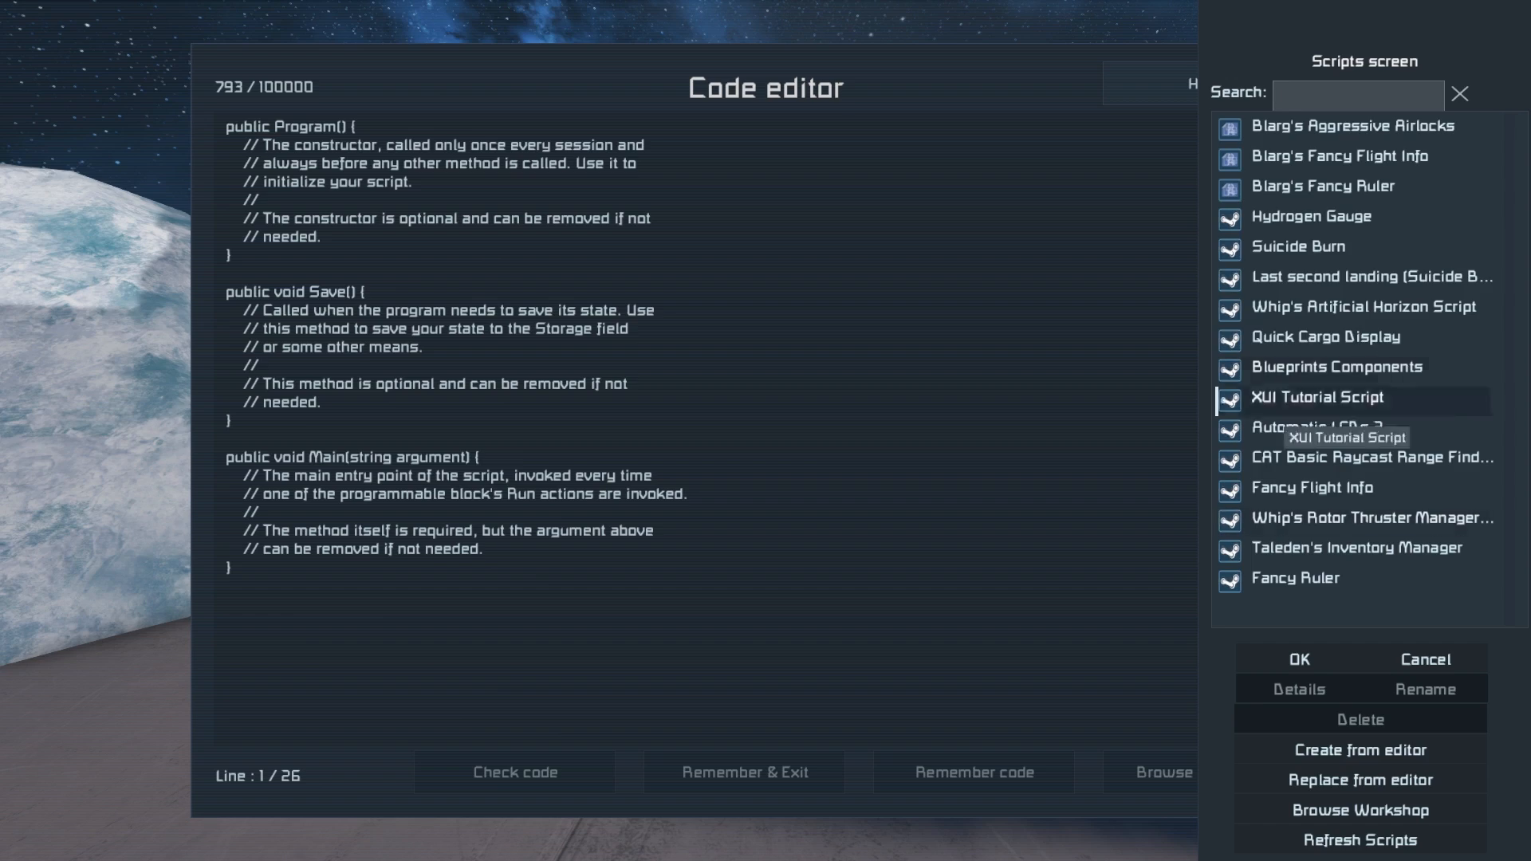
- Load Blarg's Aggressive Airlocks into the programmable block and switch to the timer block
{"action": "left_click", "coordinate": [512, 771]}
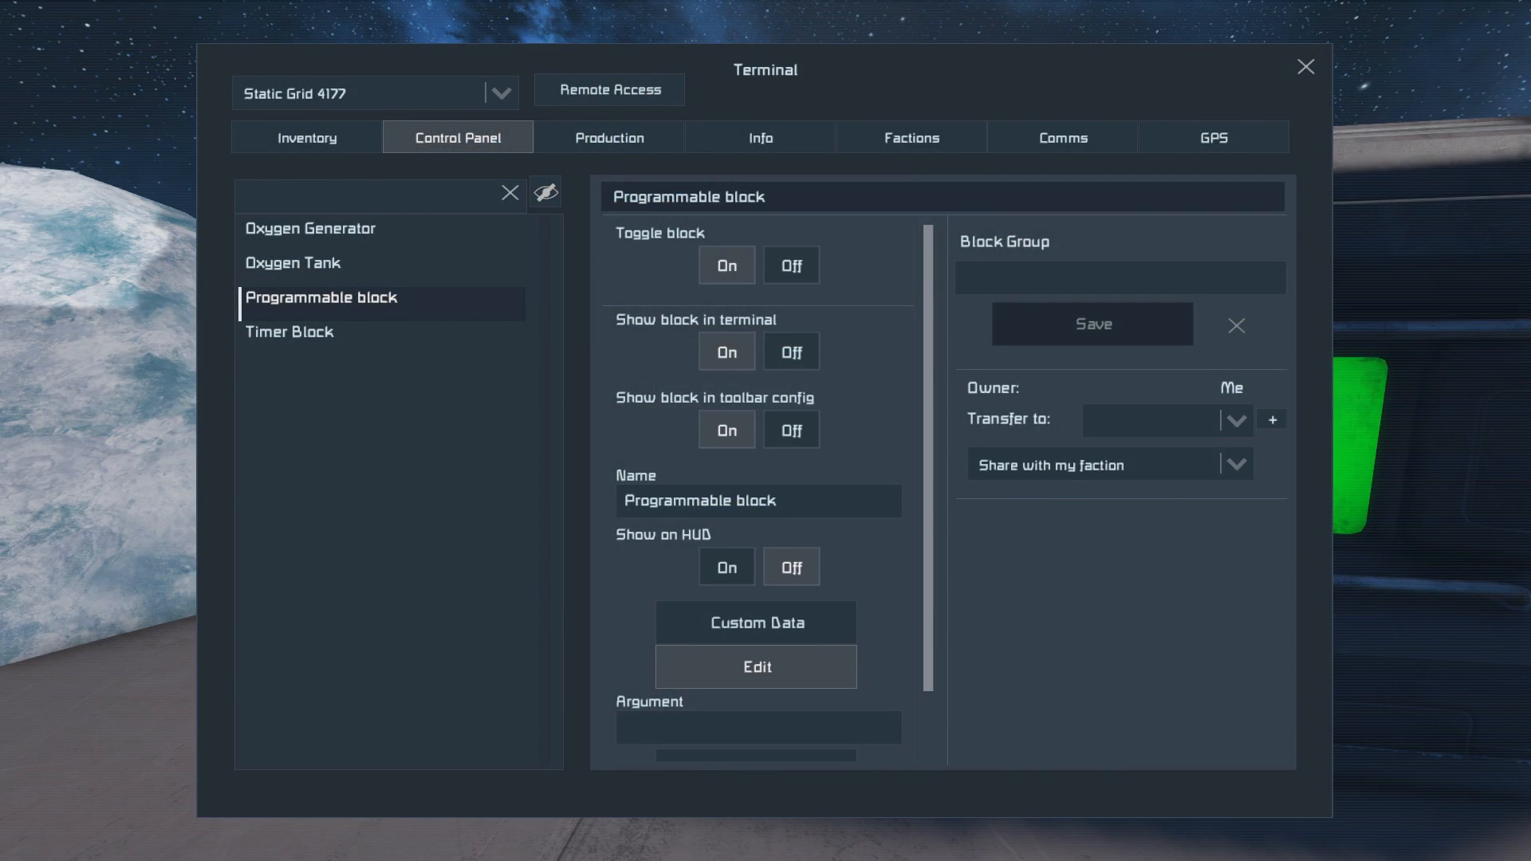
{"action": "left_click", "coordinate": [1305, 66]}
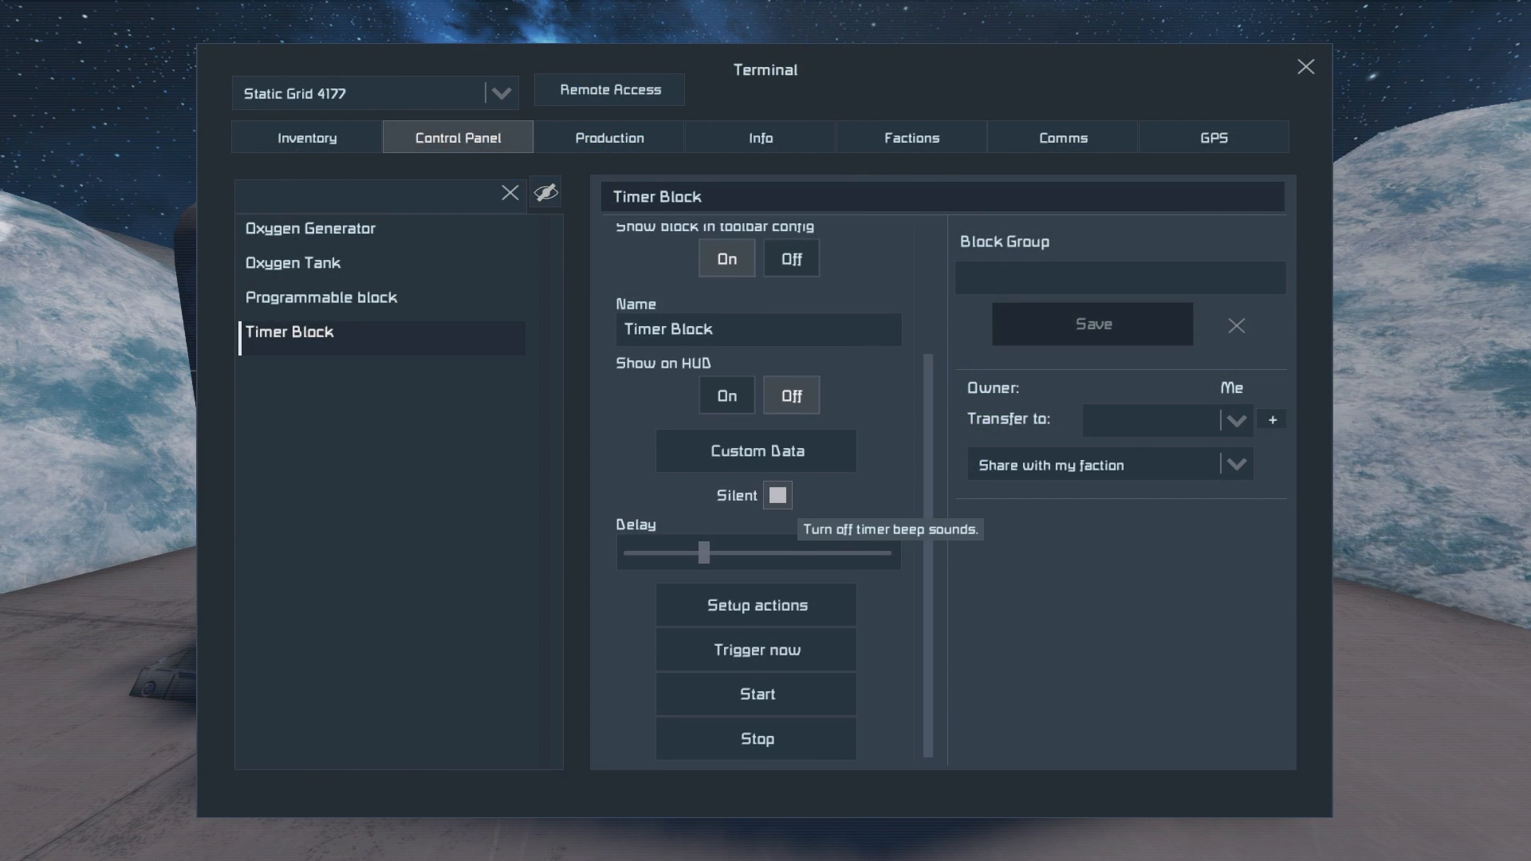
- Set the timer delay to 00:00:01 and assign the programmable block's Run action to slot 1
{"action": "left_click_drag", "start_coordinate": [704, 553], "coordinate": [630, 553]}
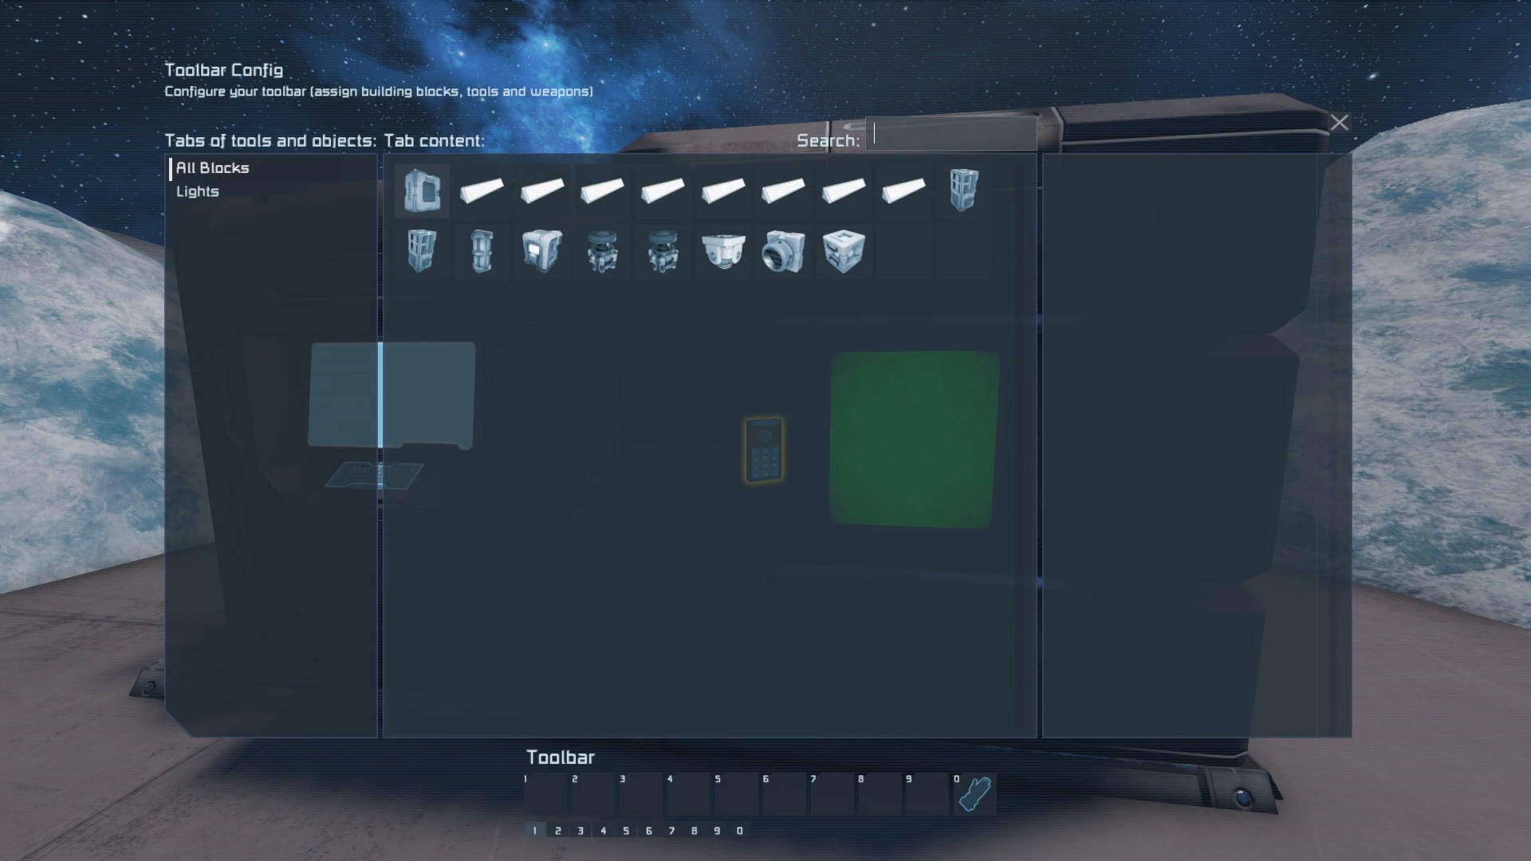
{"action": "left_click", "coordinate": [539, 251]}
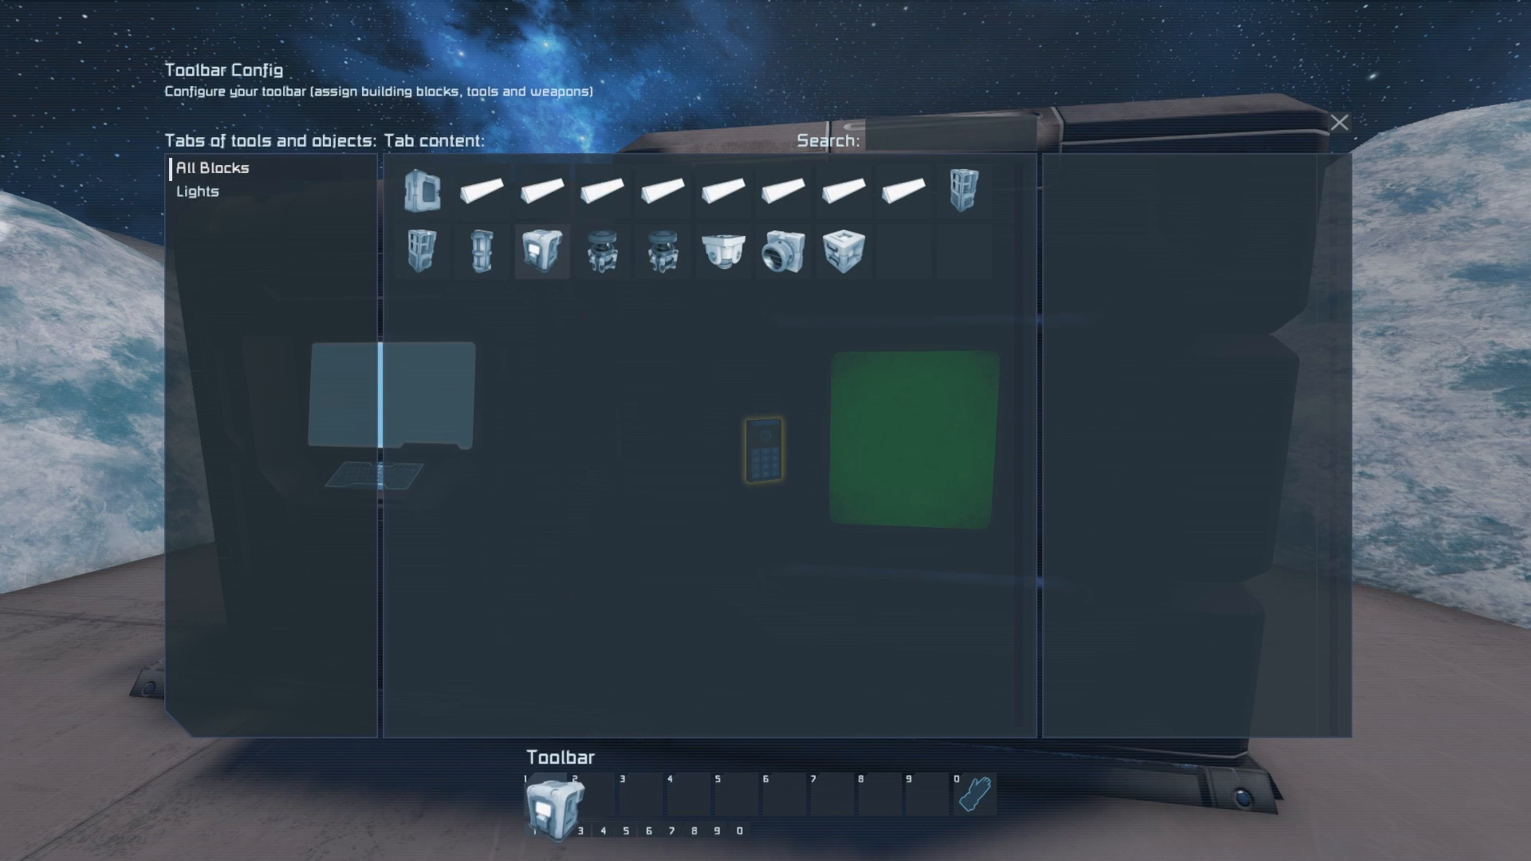
{"action": "right_click", "coordinate": [547, 806]}
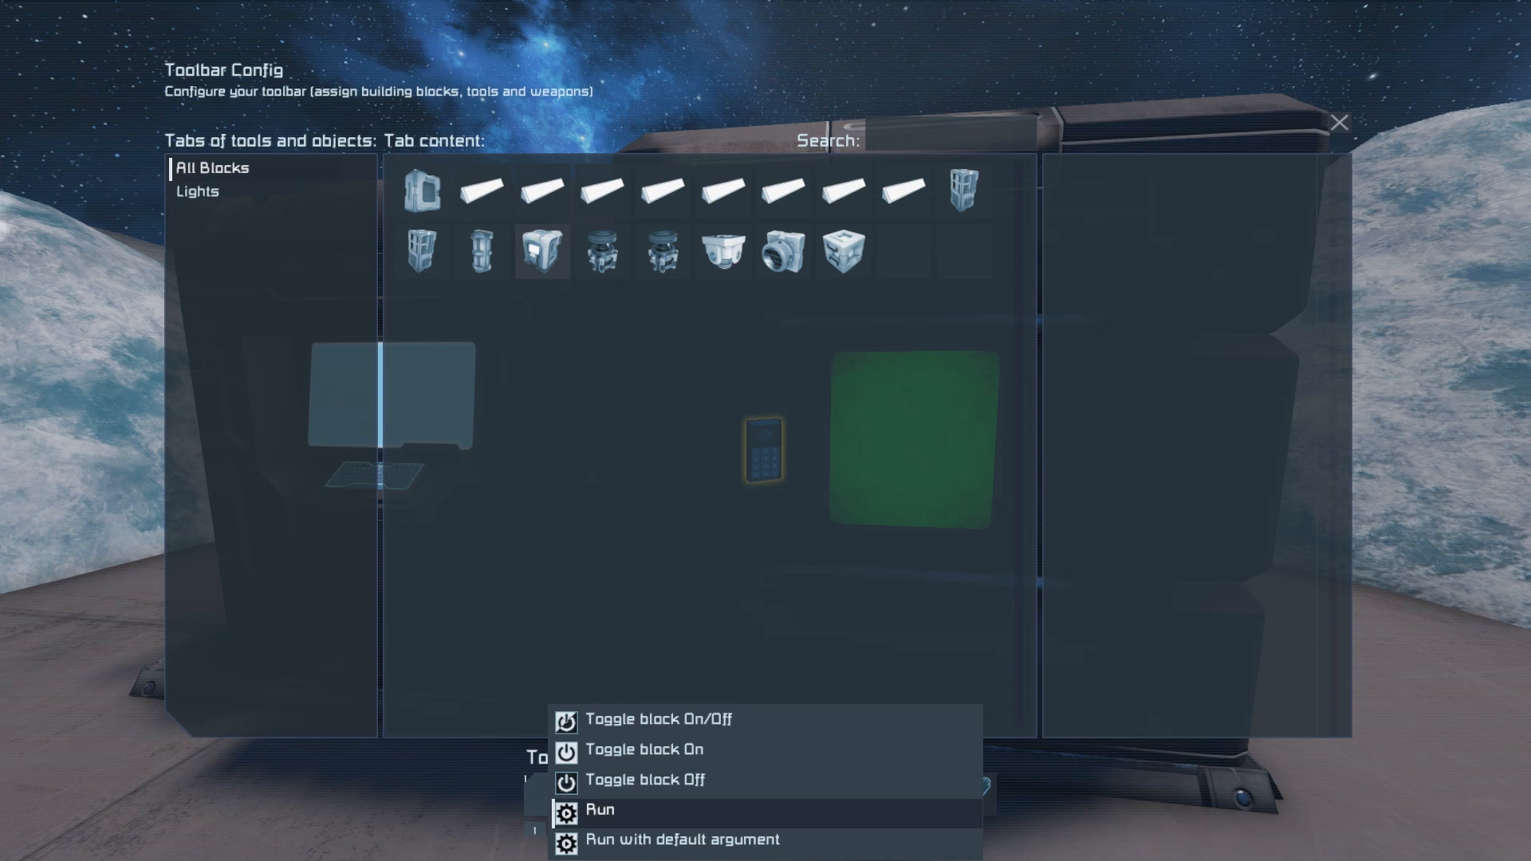
{"action": "left_click", "coordinate": [603, 810]}
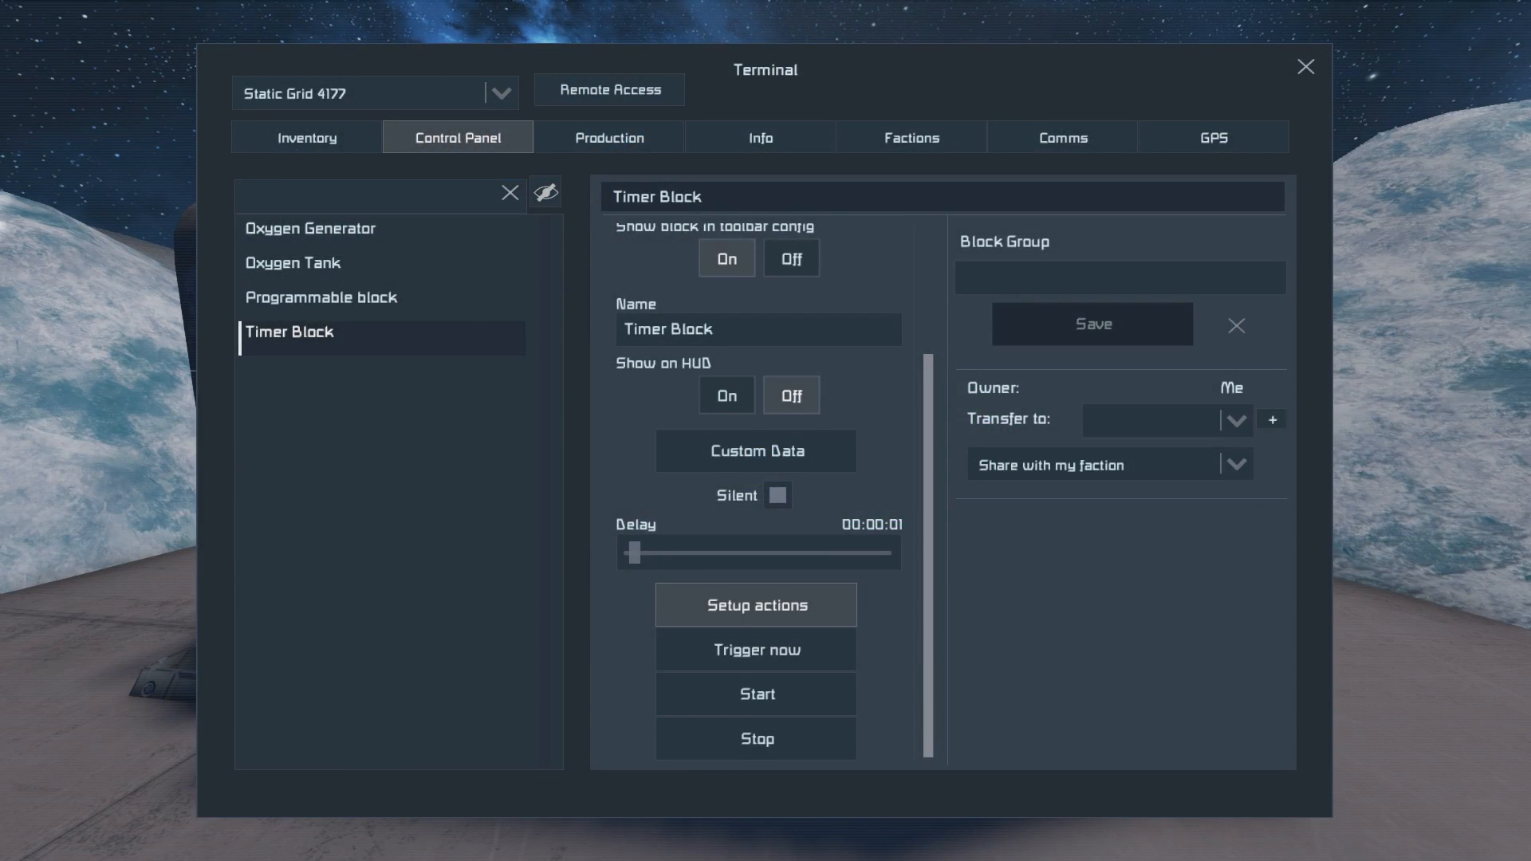
- Exit the terminal with Escape to return to the base
{"action": "key", "text": "Escape"}
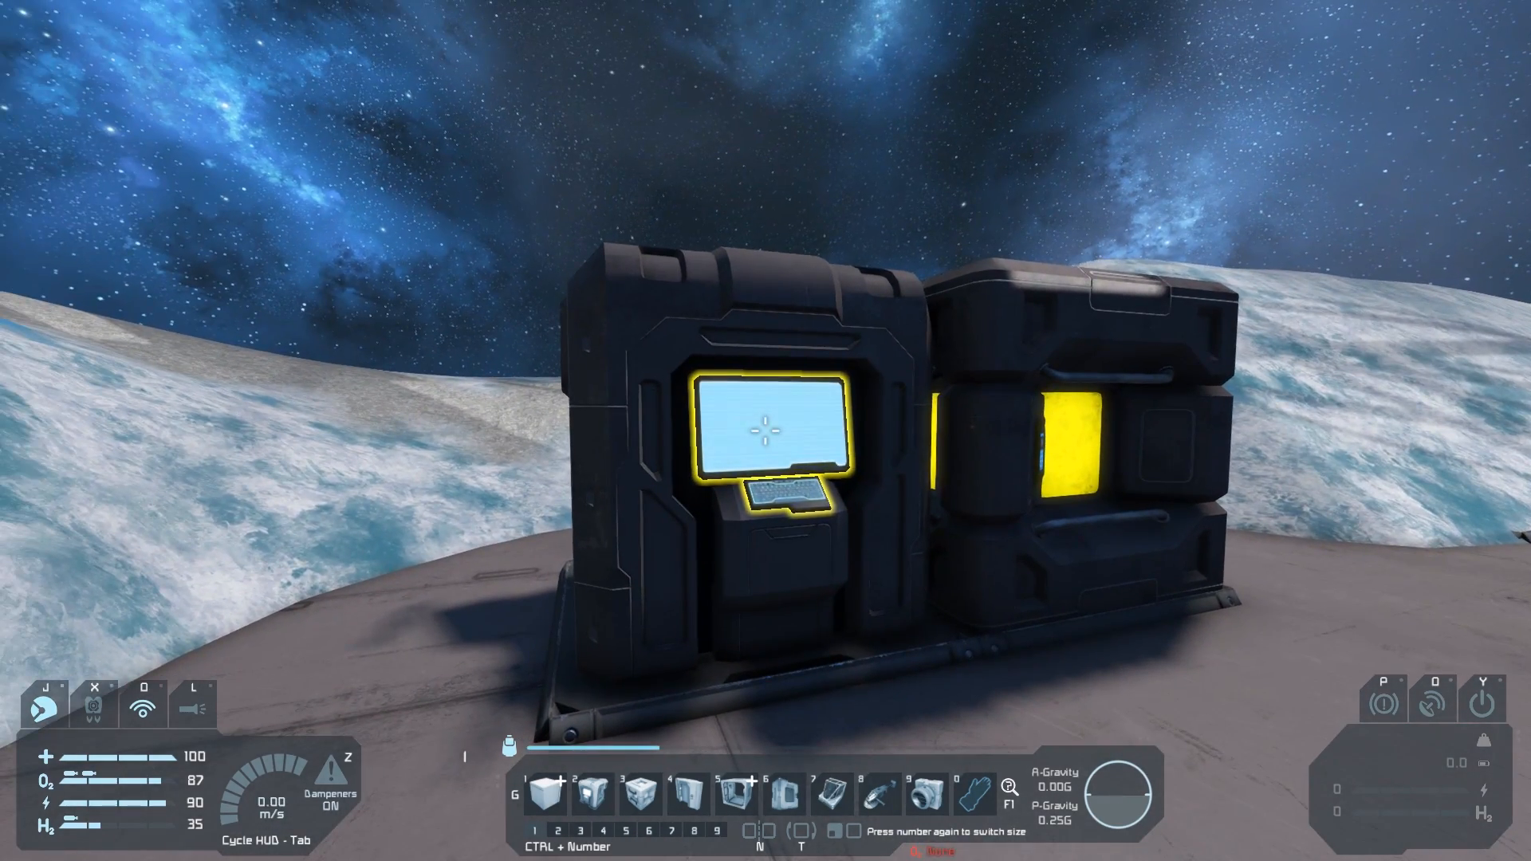
- Enter 'update' as the programmable block's argument in the terminal
{"action": "key", "text": "K"}
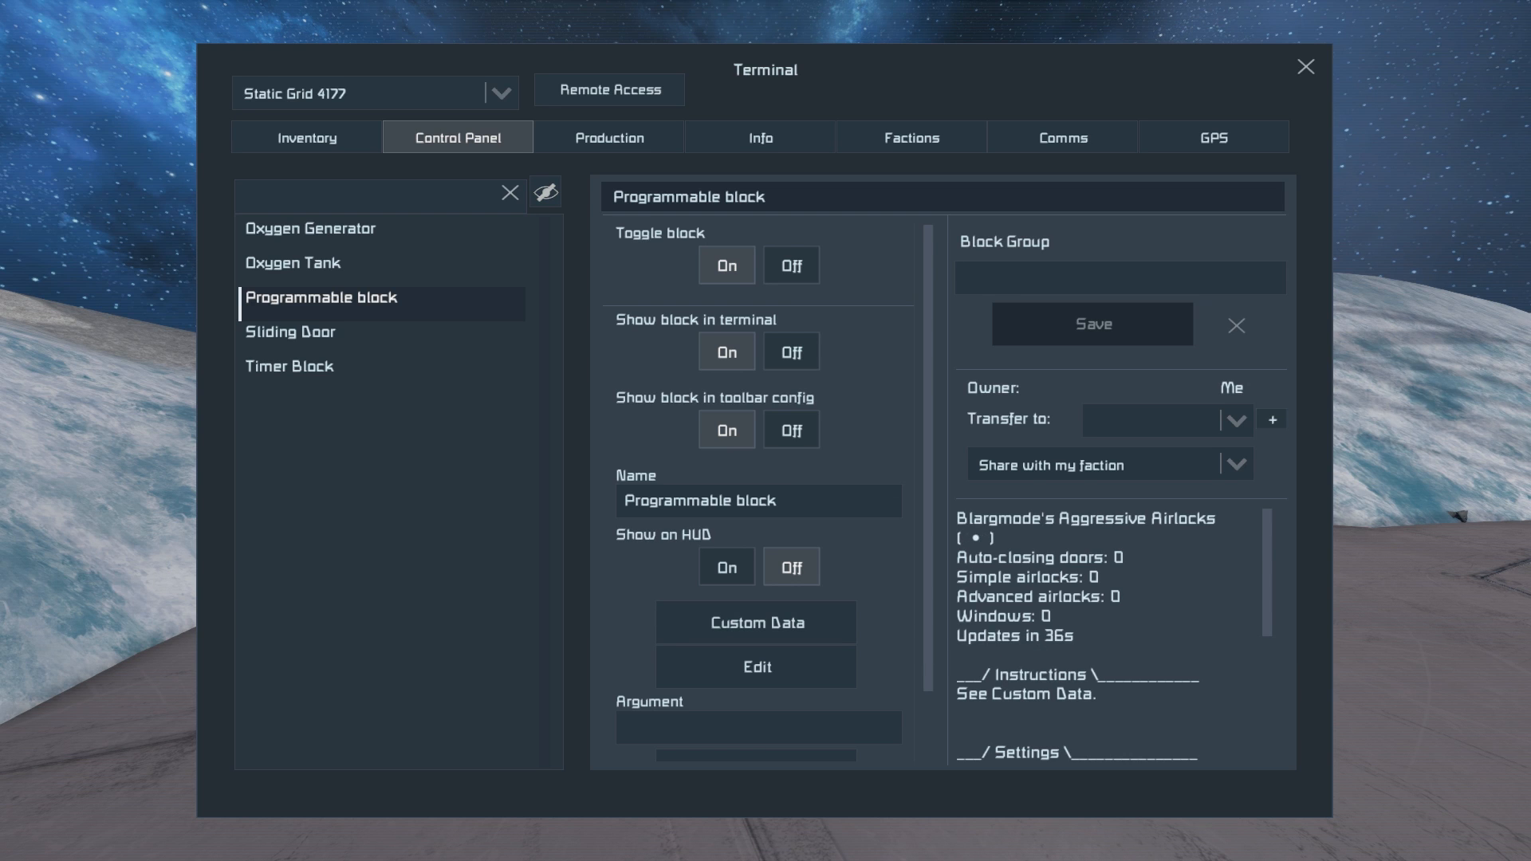
{"action": "left_click", "coordinate": [758, 726]}
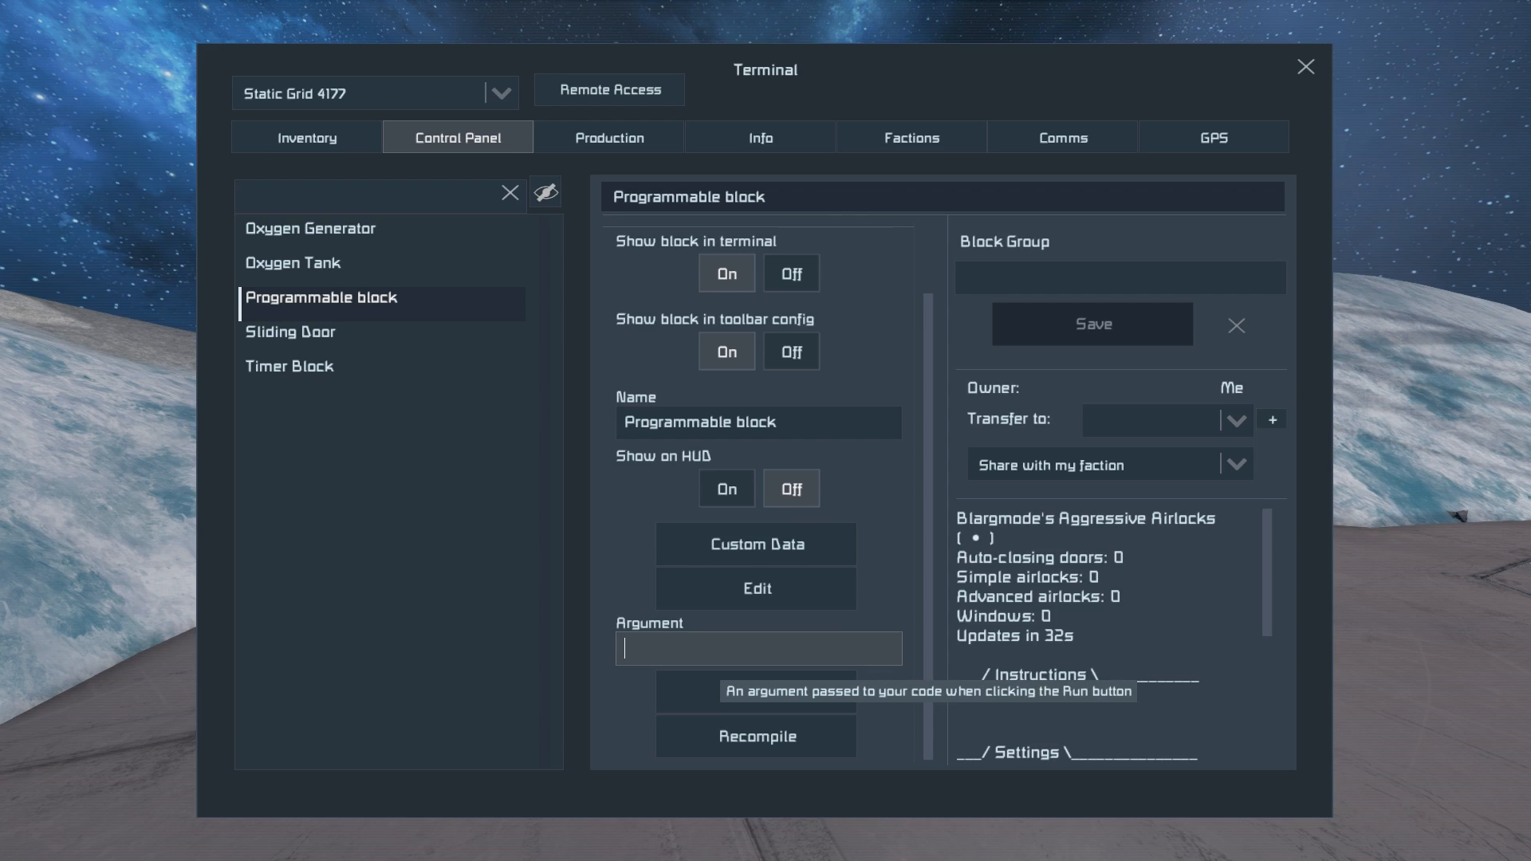
{"action": "type", "text": "update"}
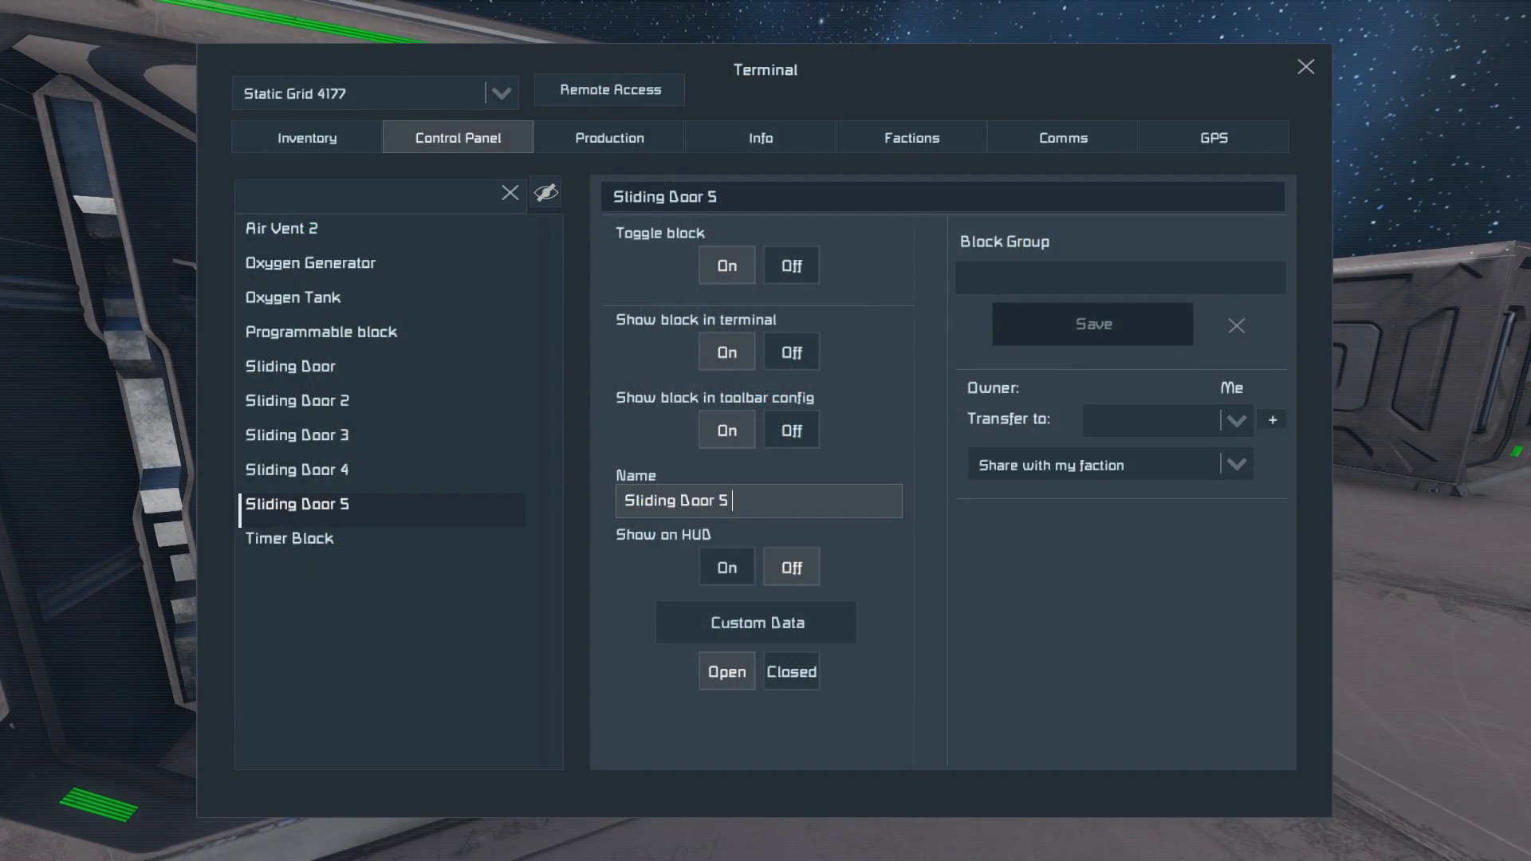
- Append '#AL' to Sliding Door 5's name
{"action": "type", "text": "#AL"}
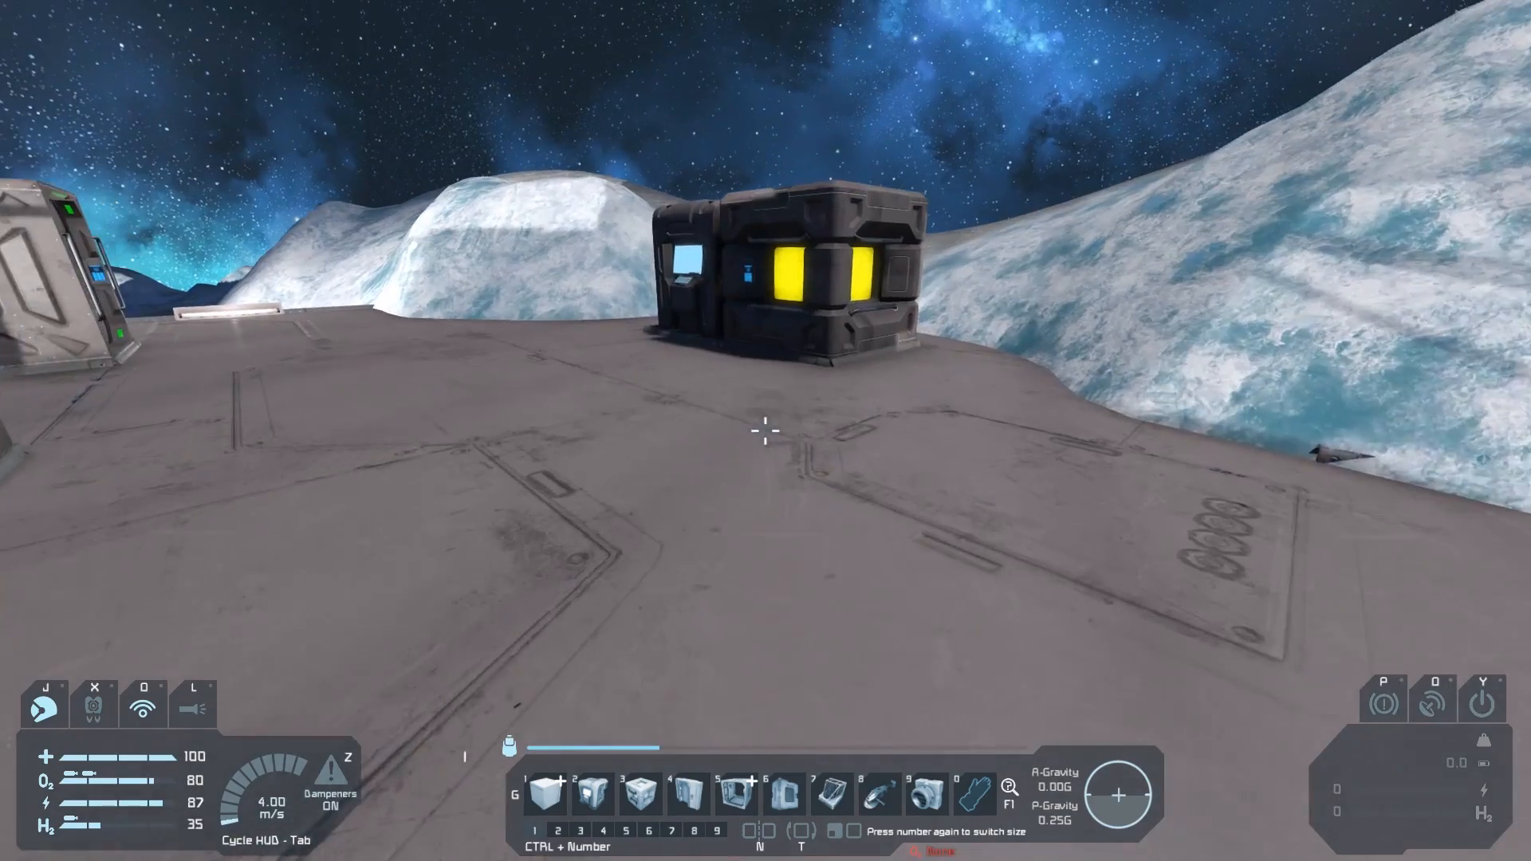
- Walk to the corridor of sliding doors forming the airlock
{"action": "key", "text": "k"}
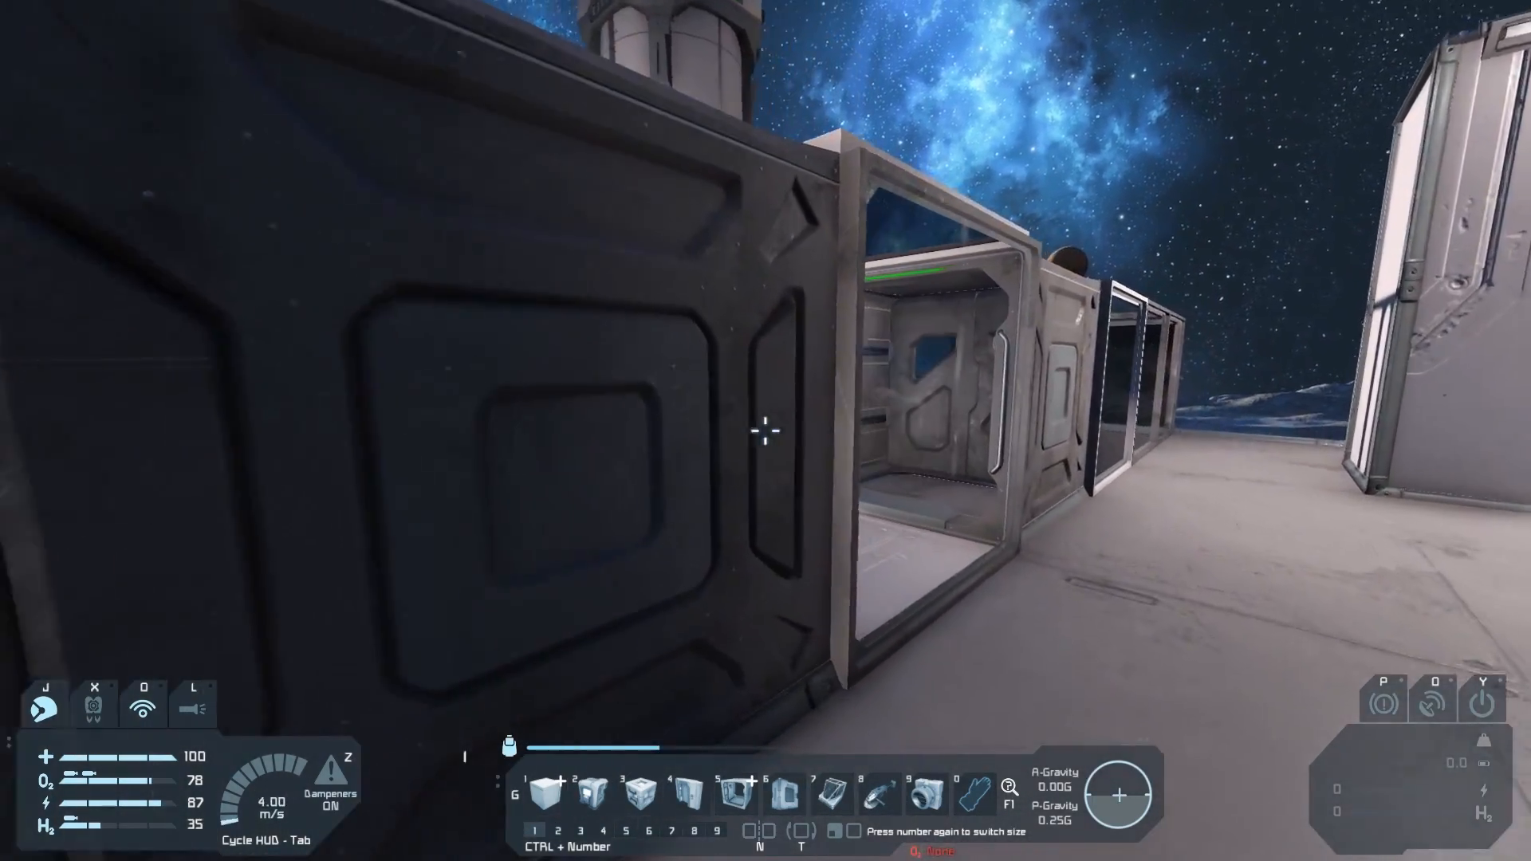
{"action": "mouse_move", "coordinate": [766, 430]}
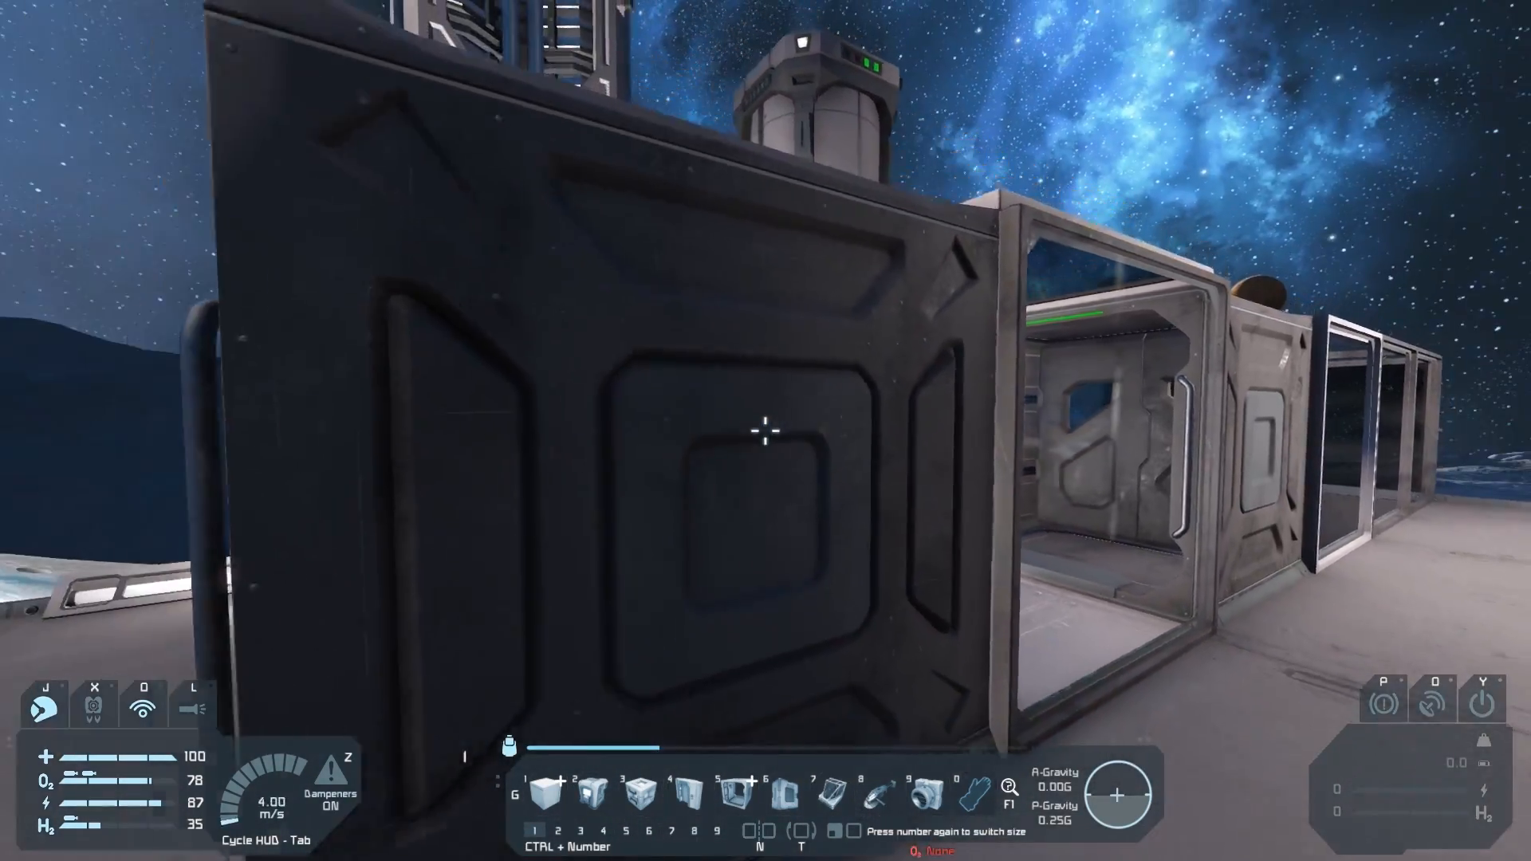